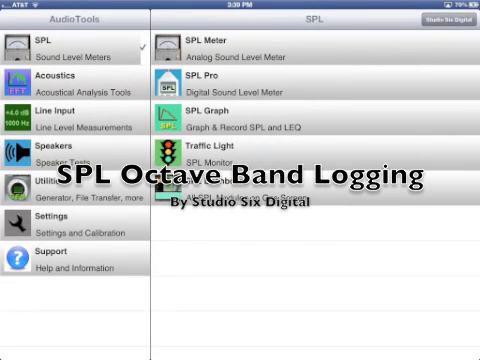
Step: Launch SPL Graph from the SPL category
left_click(300, 115)
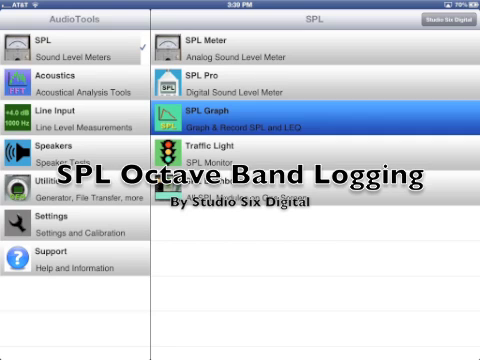
left_click(240, 113)
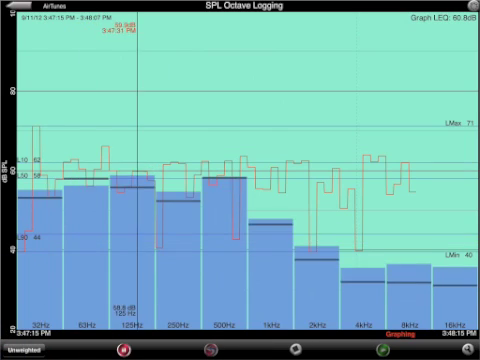
Step: Select an octave band bar so its level is traced on the time graph
left_click(25, 349)
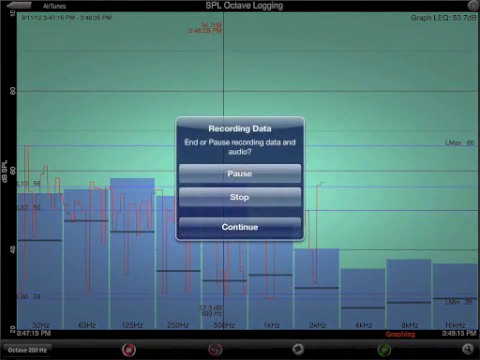
Step: Choose Continue in the recording alert, then later choose Stop to finish the octave log
left_click(240, 174)
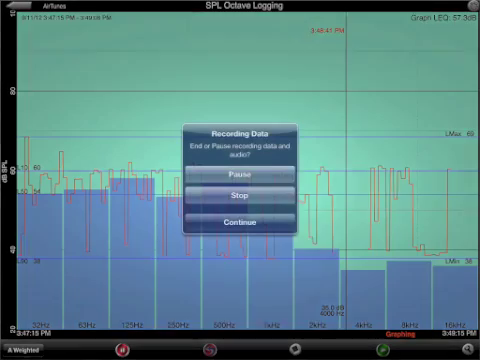
left_click(240, 219)
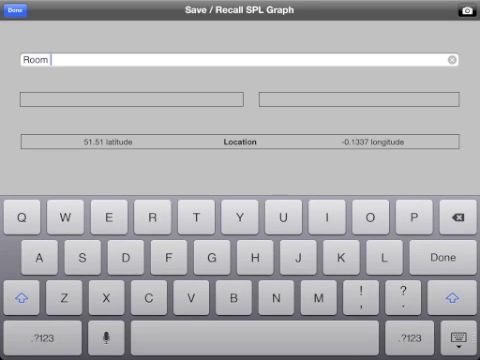
Step: Complete the file name as 'Room Octave' and store the log
type("Octave")
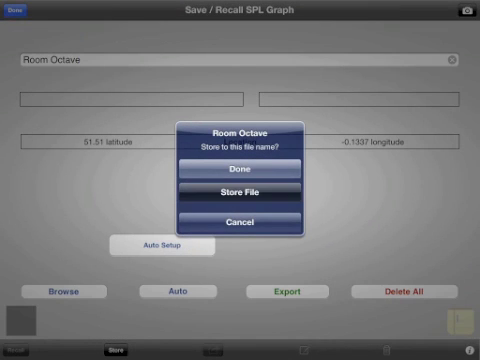
left_click(240, 191)
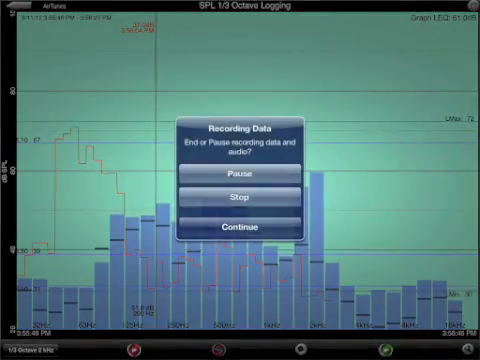
Step: Choose Stop in the Recording Data alert to end the 1/3-octave recording
left_click(240, 226)
type("Room Third")
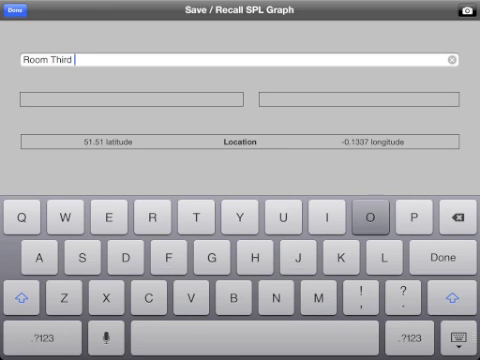
Step: Store the log as 'Room Third Octave', then pick a saved log from the Recall list
type("Octave")
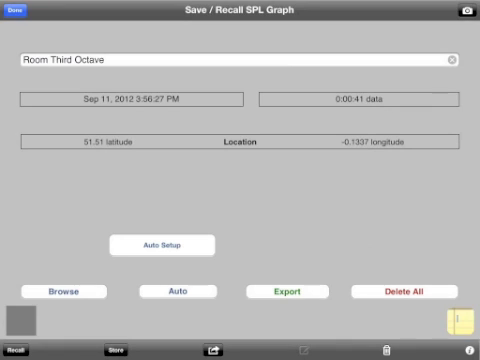
left_click(22, 349)
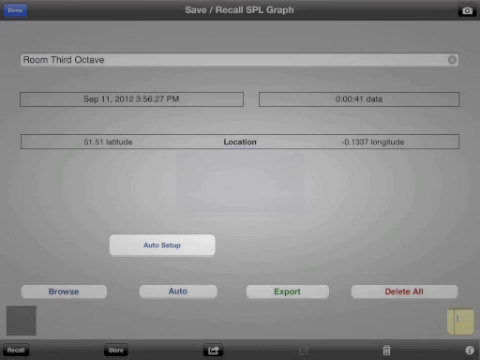
left_click(56, 291)
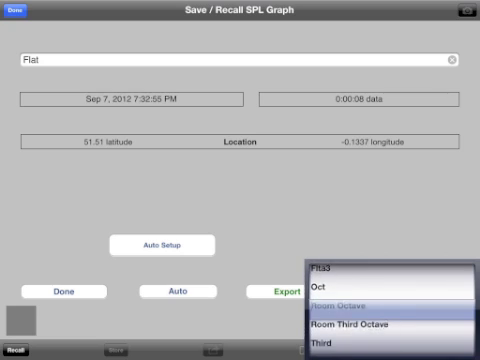
left_click(368, 324)
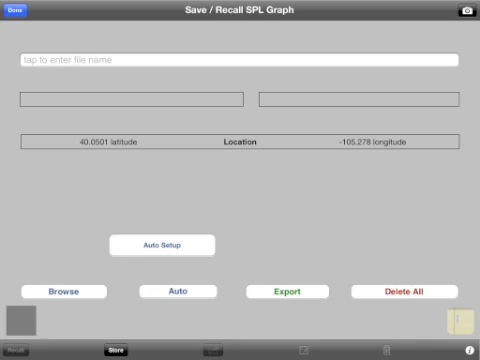
Step: Begin typing 'Ro' into the file name field
left_click(240, 58)
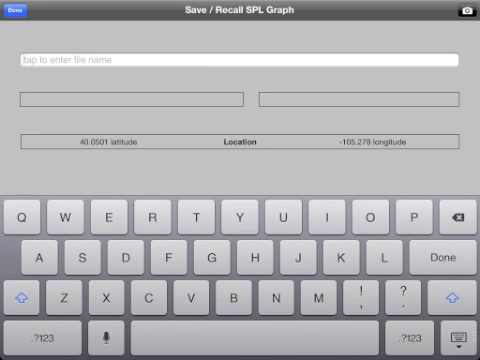
type("Room Third Octave 3")
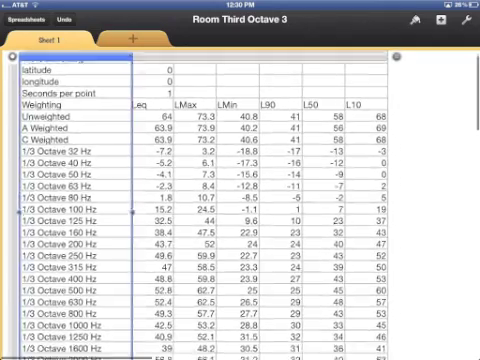
Step: Scroll down Sheet 1 to see the remaining third-octave rows through 20 kHz
scroll("down", 3)
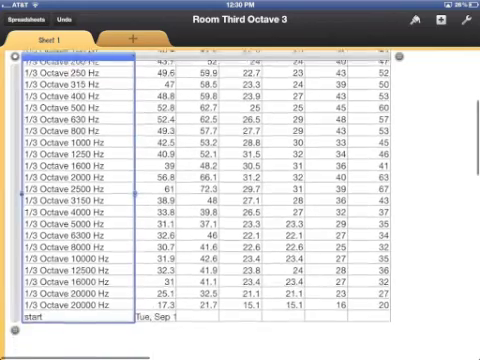